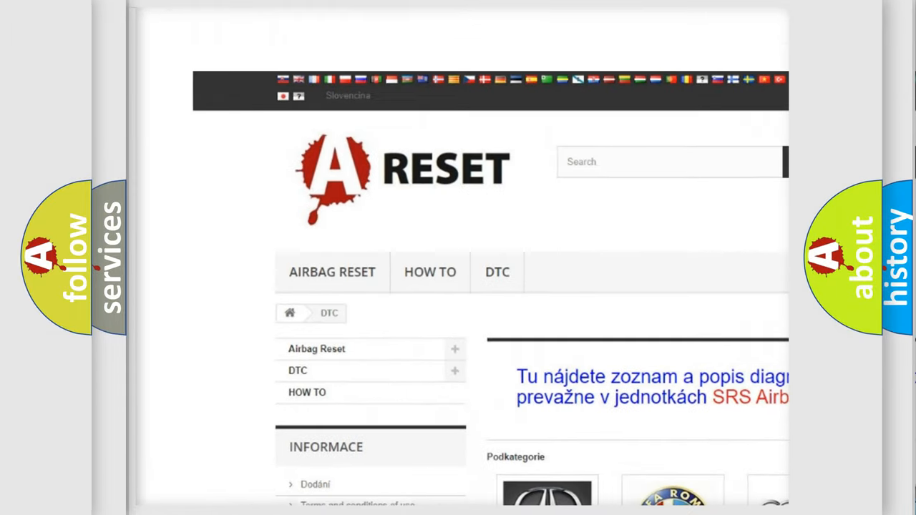
Step: Scroll the DTC brand grid to the Toyota tile and browse its trouble code list
scroll("down", 3)
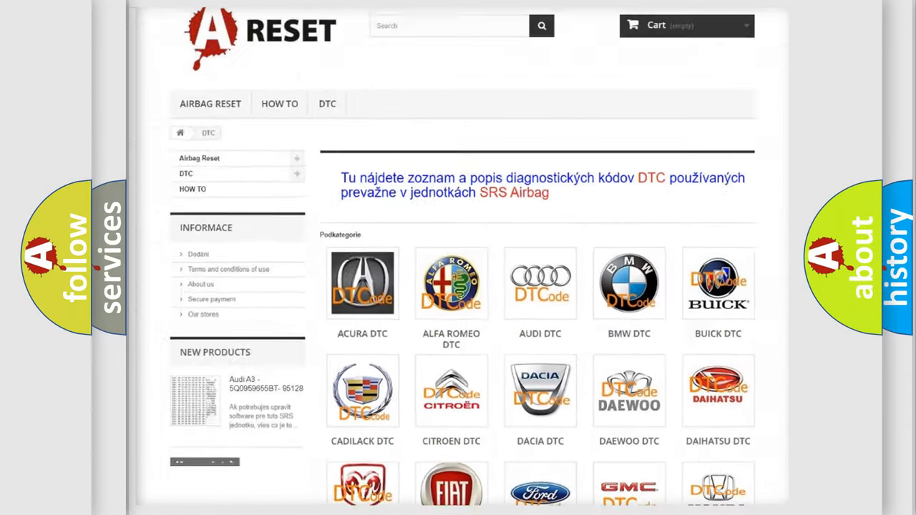
scroll("down", 3)
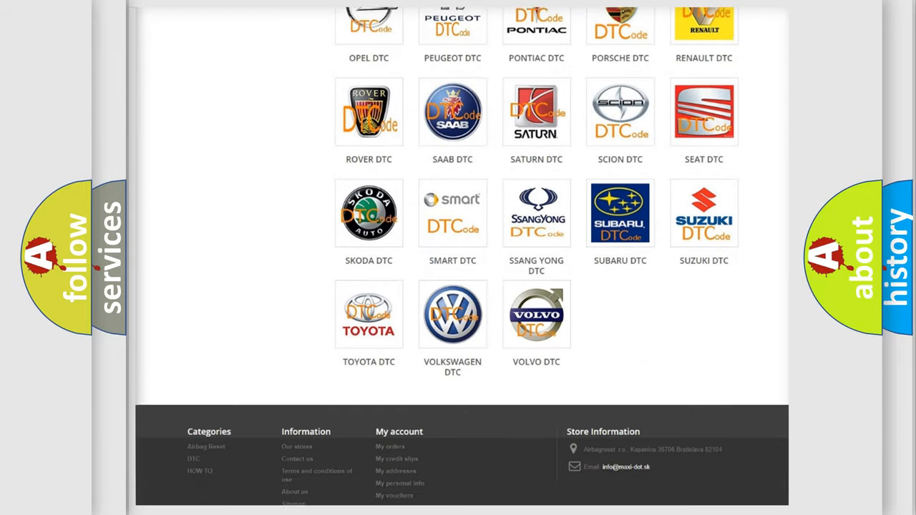
scroll("down", 3)
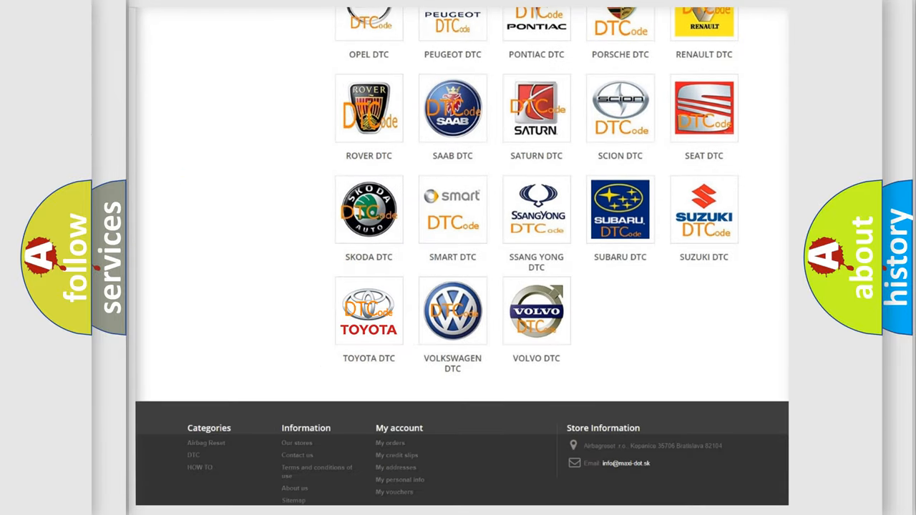
left_click(368, 311)
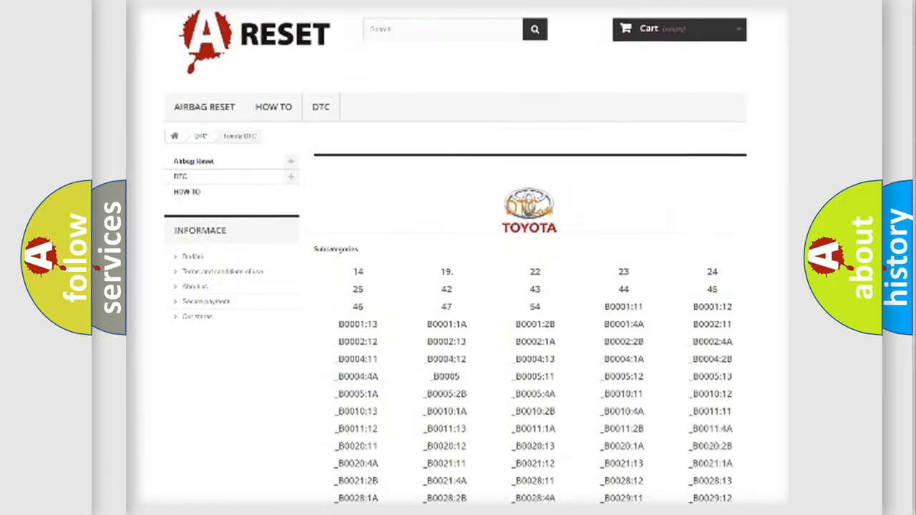
scroll("down", 3)
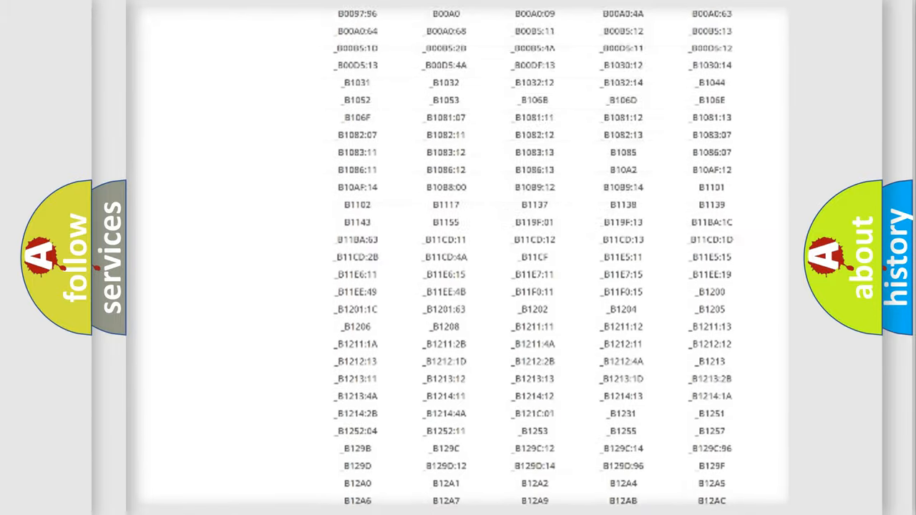